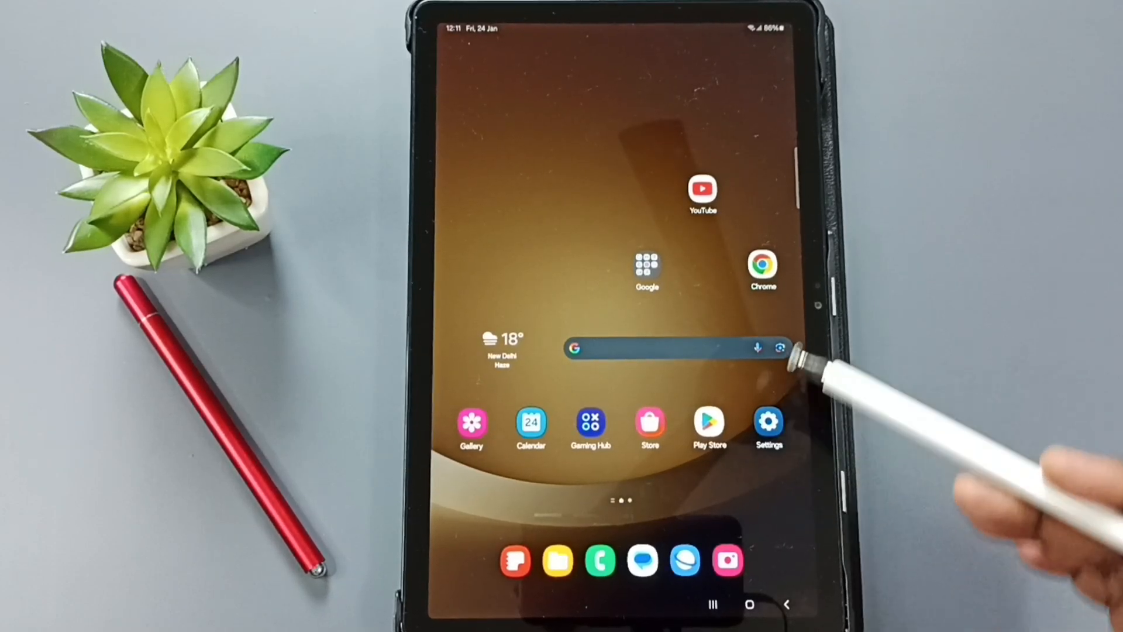
pyautogui.moveTo(810, 423)
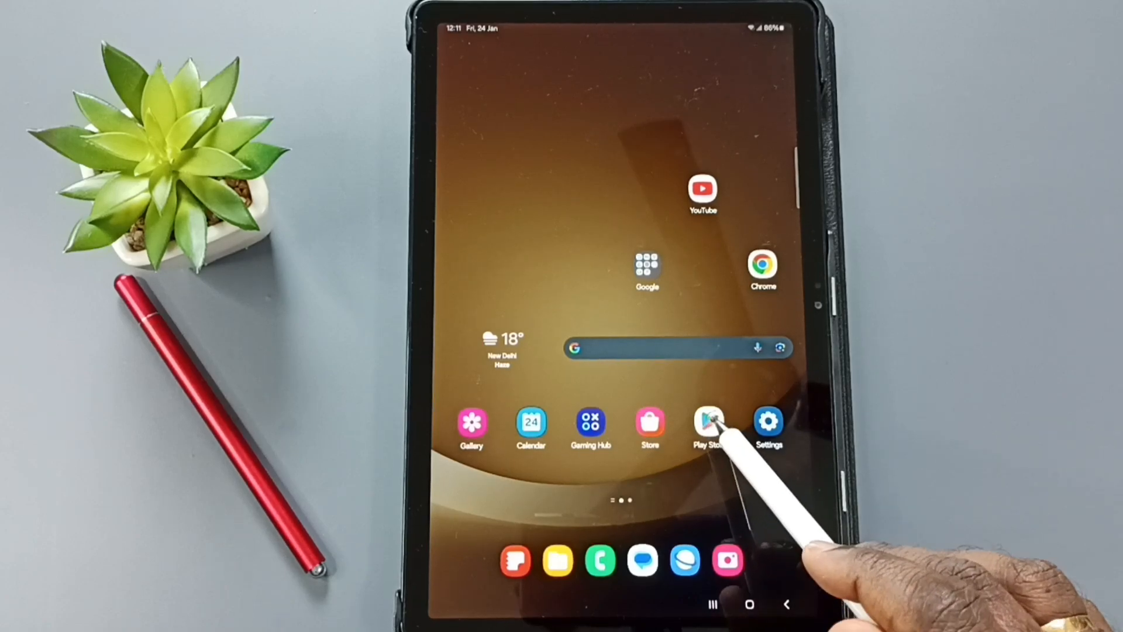
# Launch the Play Store and show its Search page with popular searches and categories.
pyautogui.click(708, 422)
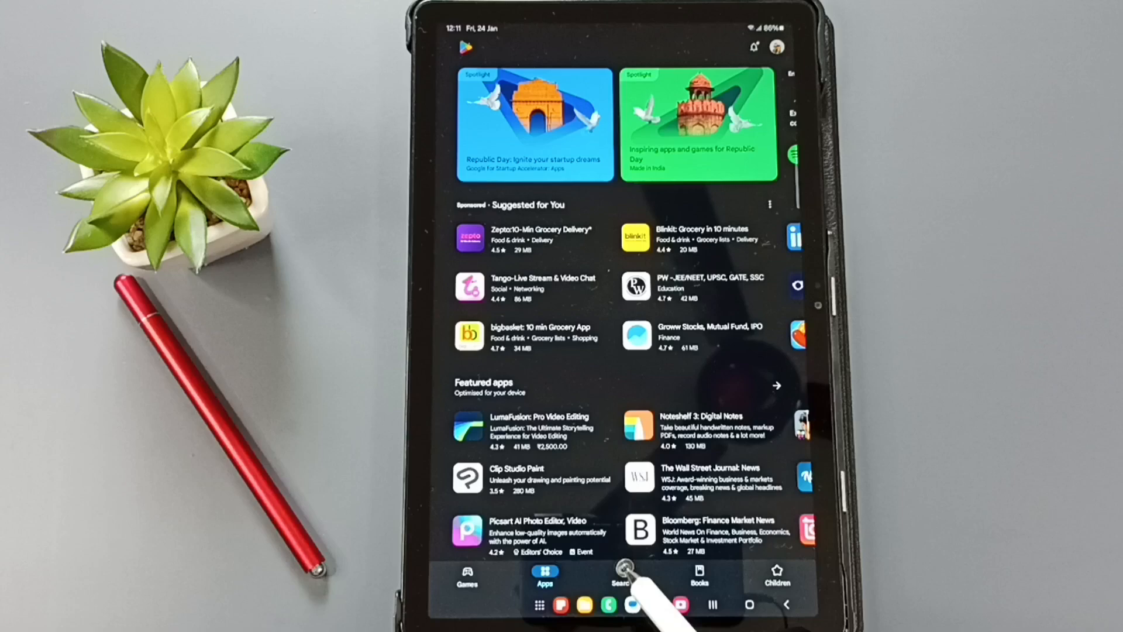
pyautogui.click(622, 571)
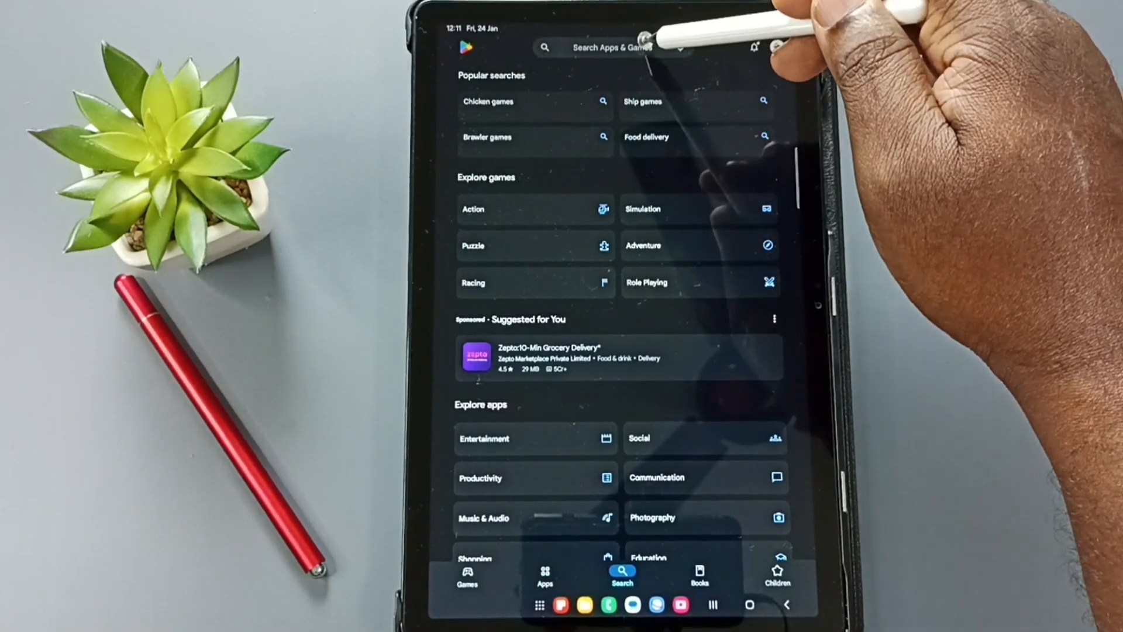
# Search for 'in' and pick the 'instagram' suggestion to list the Instagram app.
pyautogui.click(611, 47)
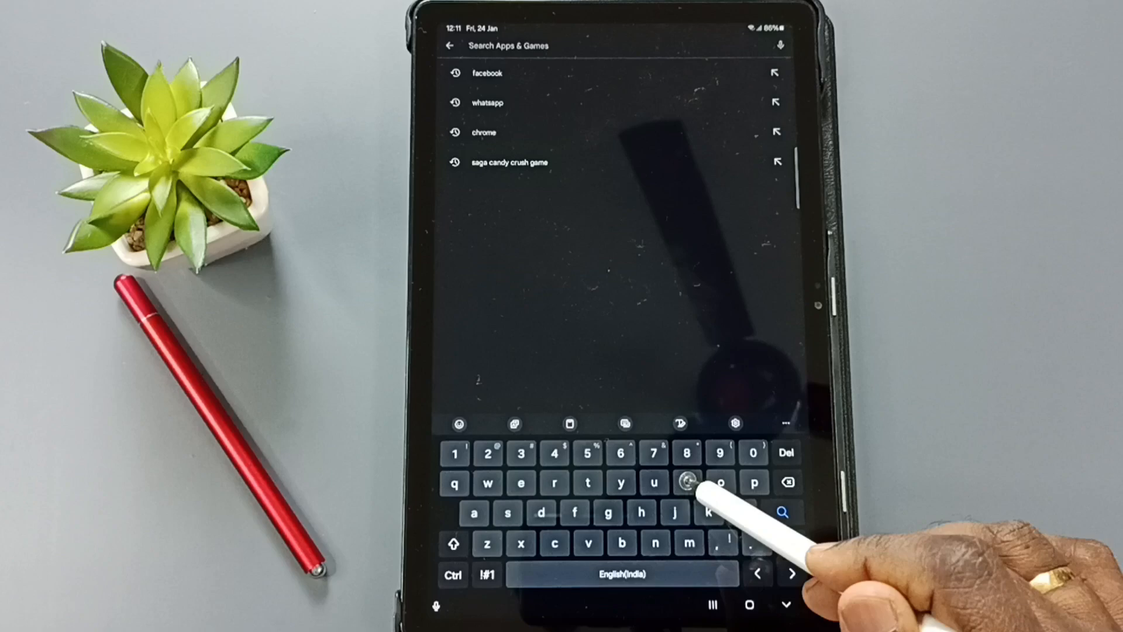
pyautogui.write('in')
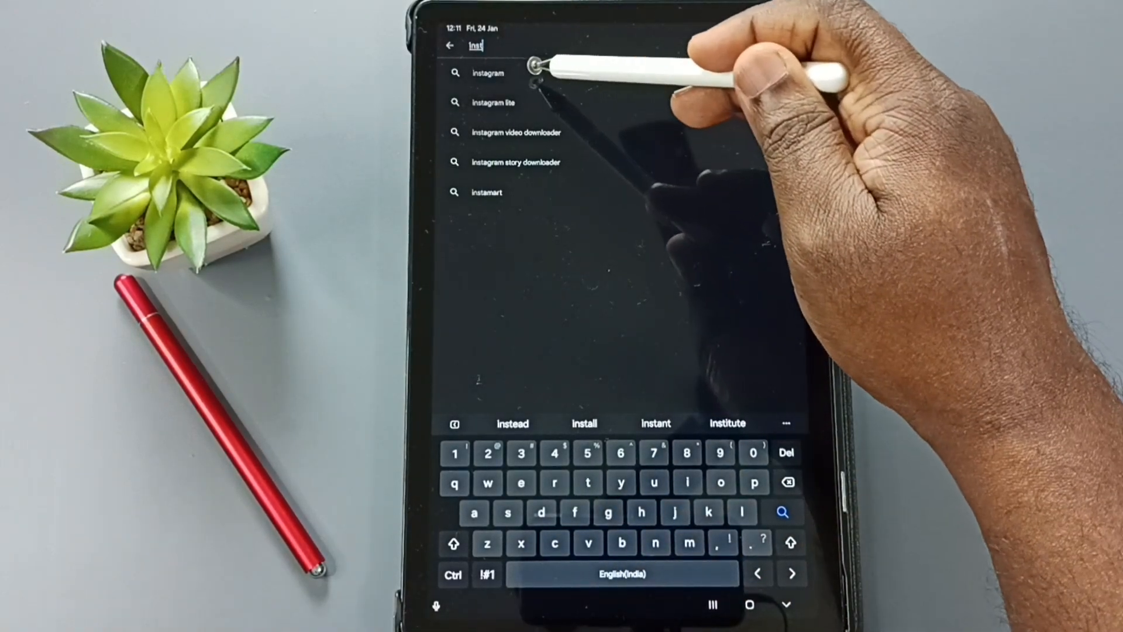
pyautogui.click(488, 72)
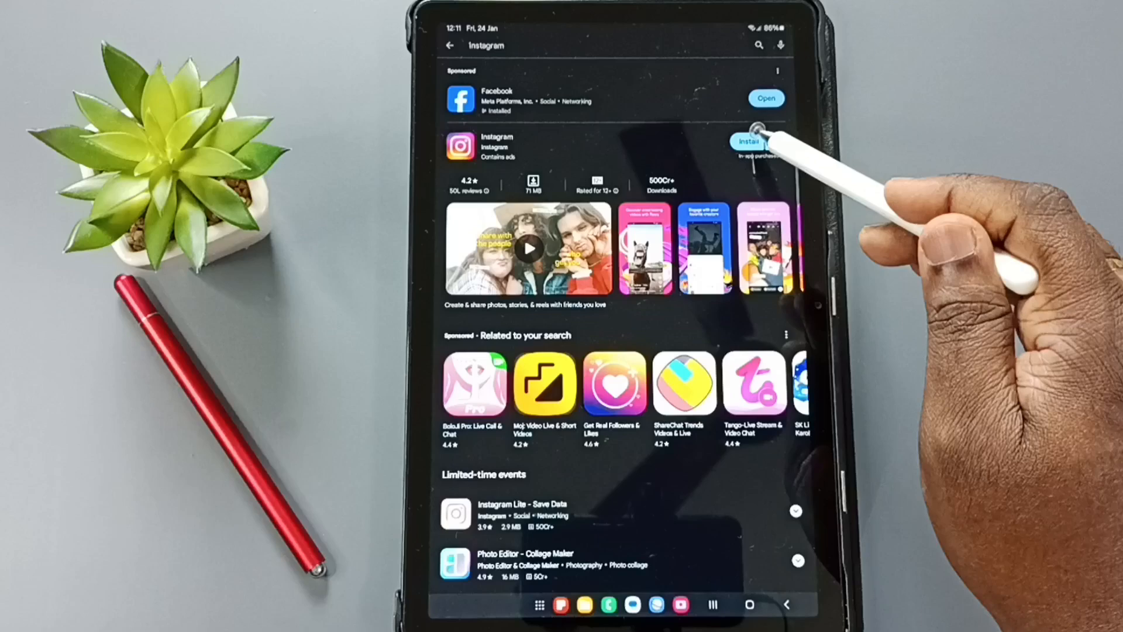
pyautogui.click(750, 141)
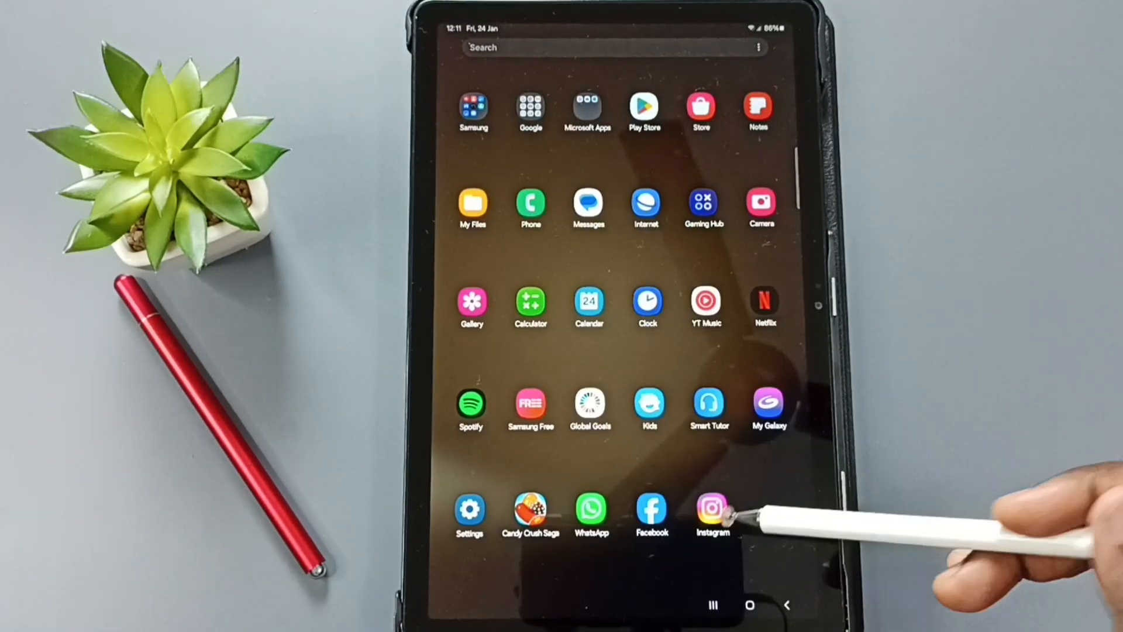
# Launch Instagram from its app drawer icon, bringing up the Meta splash screen.
pyautogui.click(711, 509)
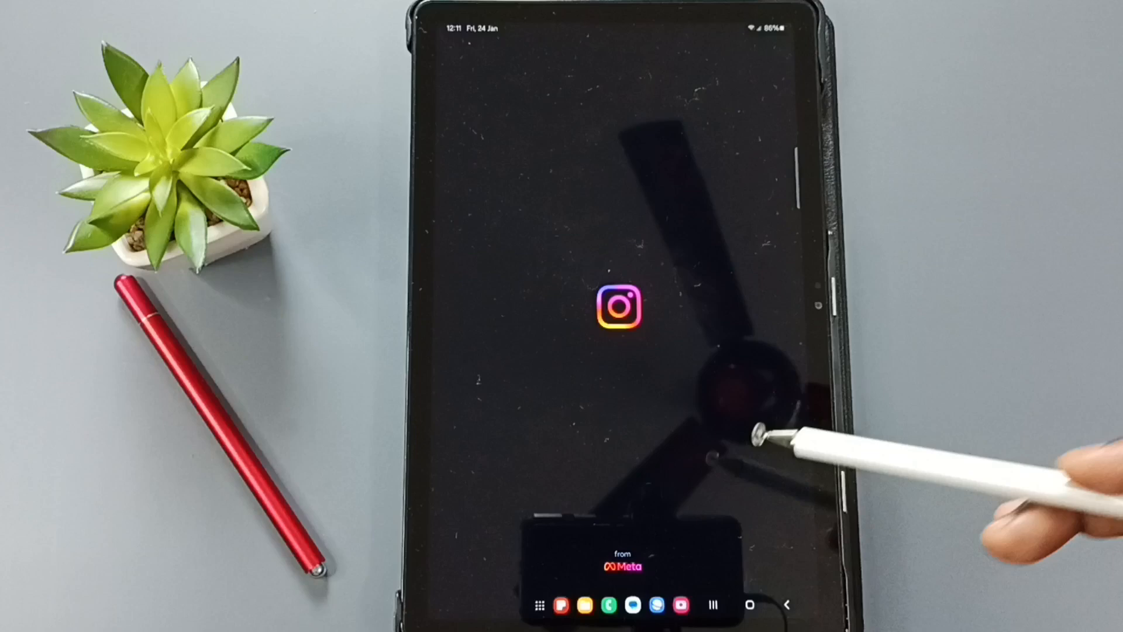